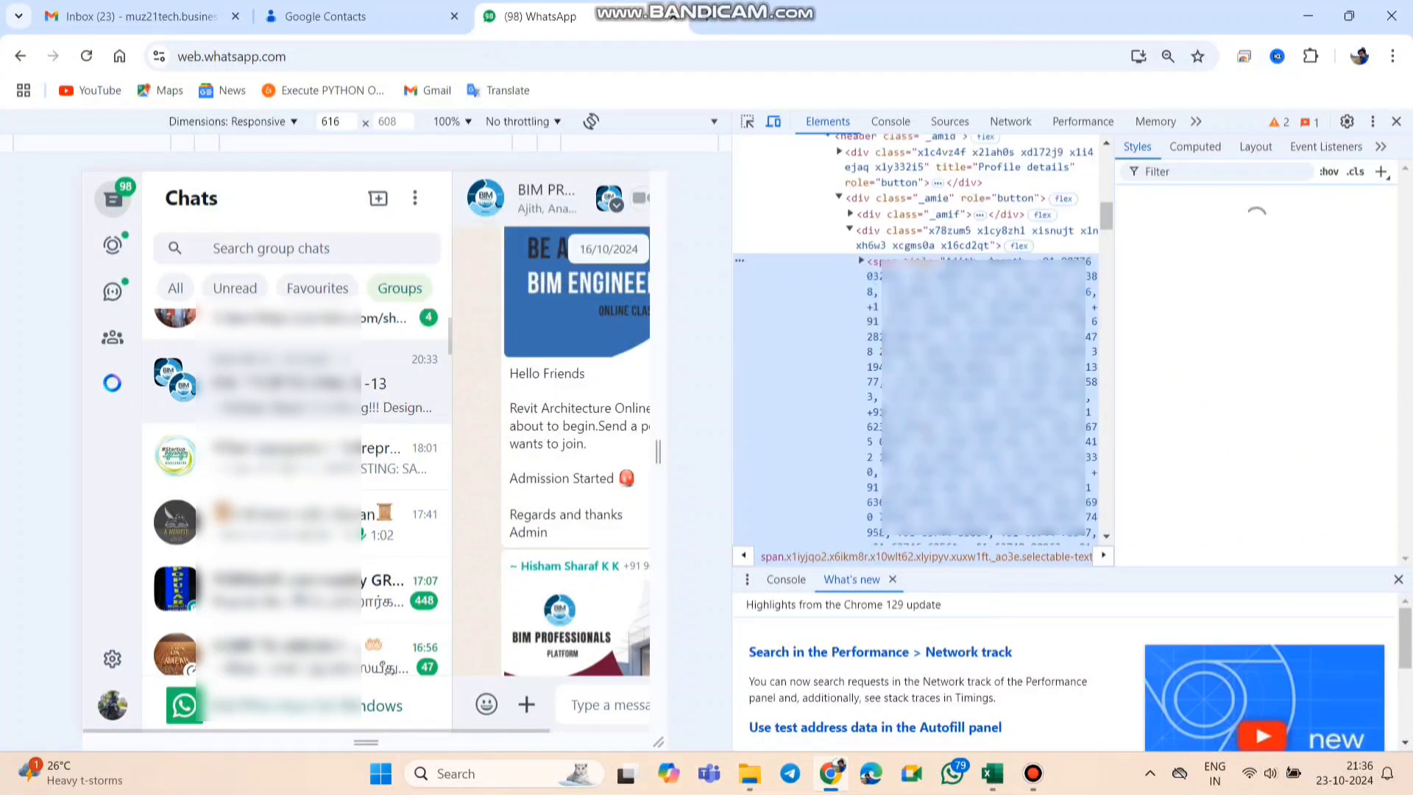
# - Copy the DevTools element holding the group's member numbers and return to Excel
pyautogui.rightClick(983, 261)
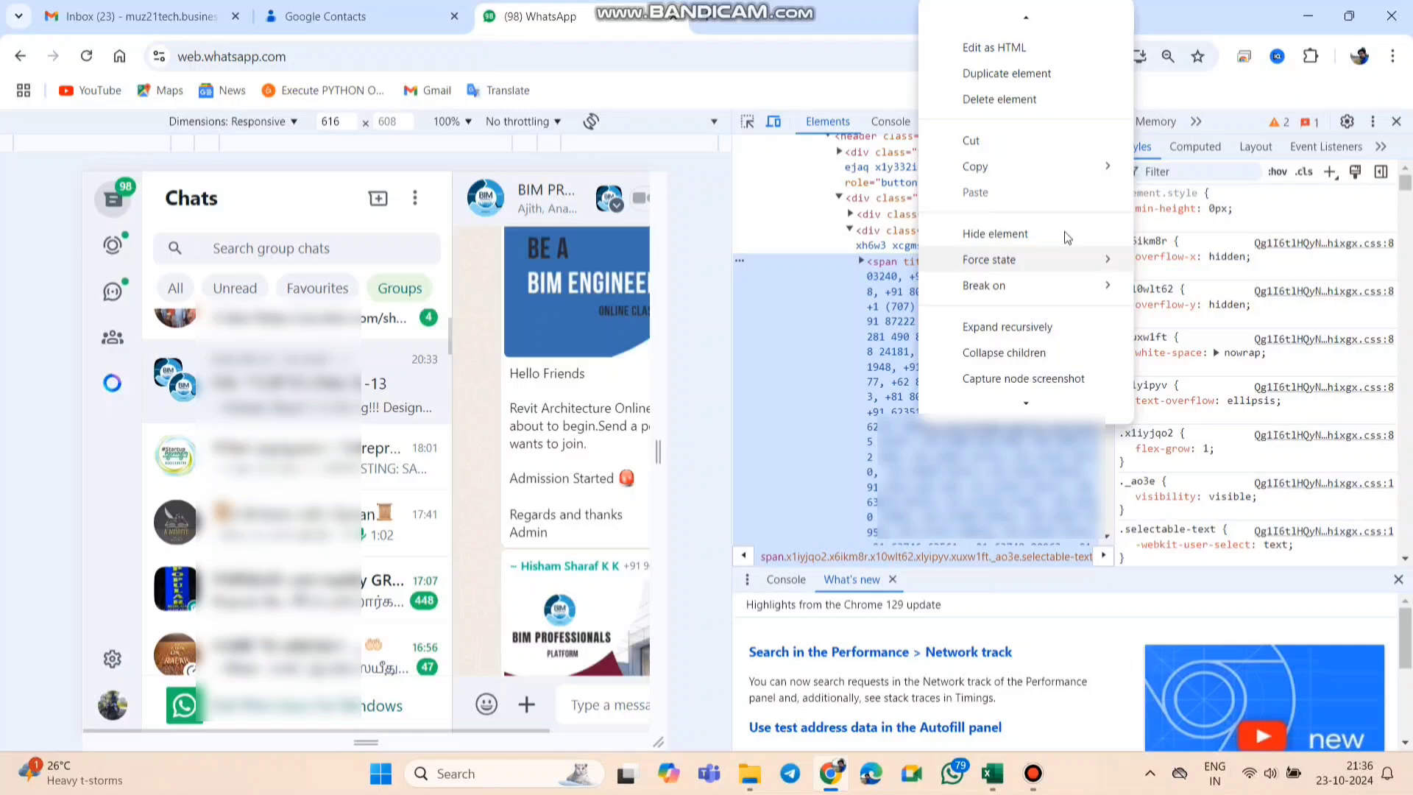
pyautogui.moveTo(975, 165)
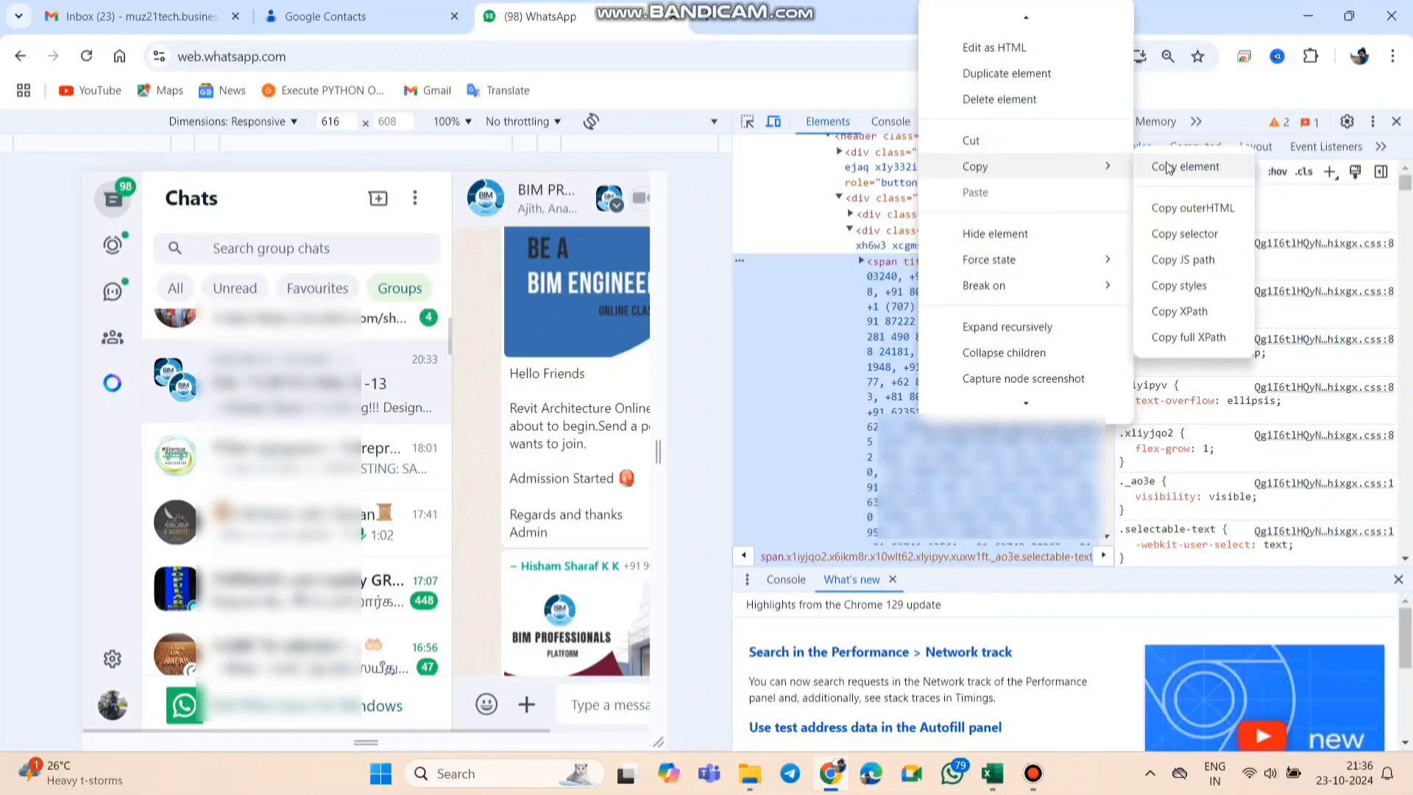
pyautogui.press('alt+tab')
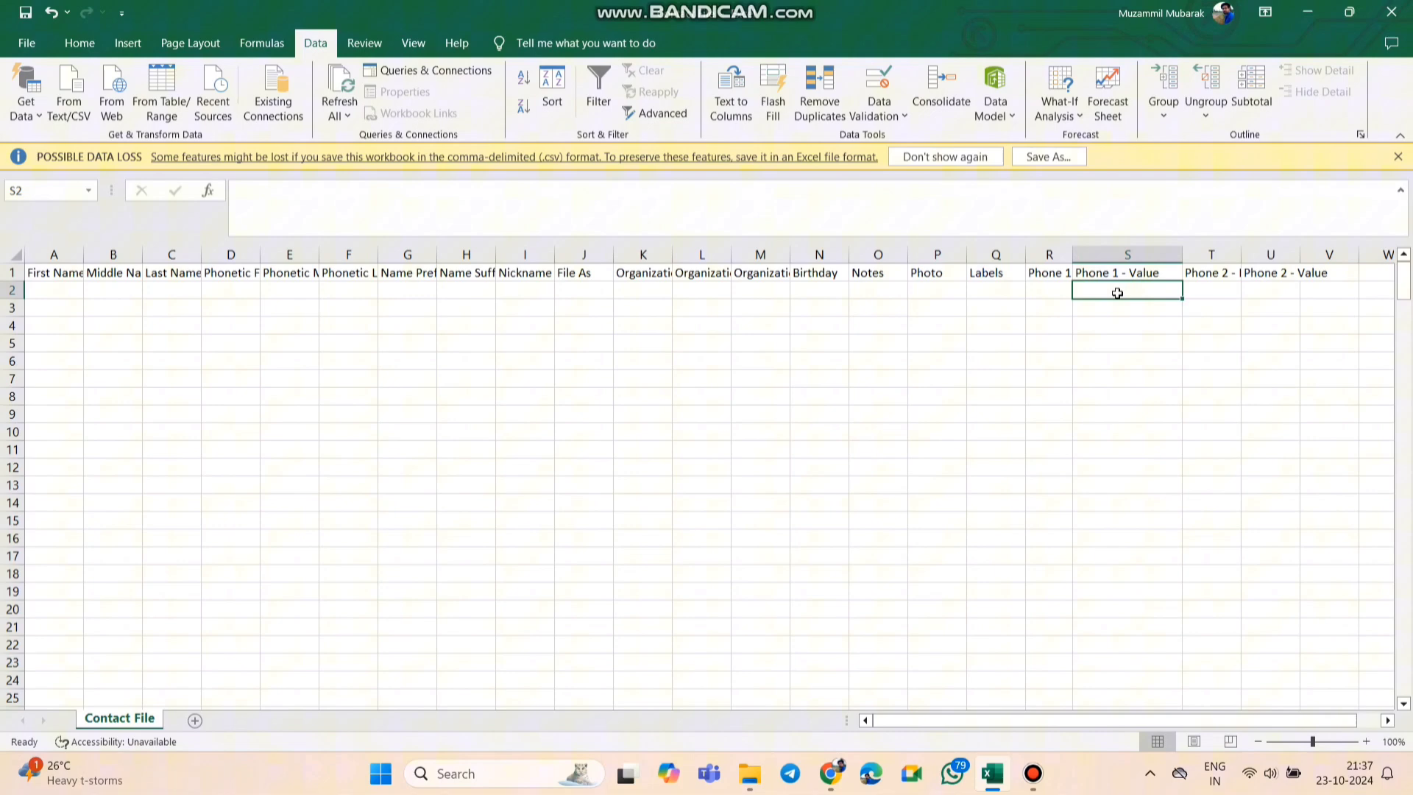
# - Paste the member list into S2 and split it into columns on the + delimiter
pyautogui.press('ctrl+v')
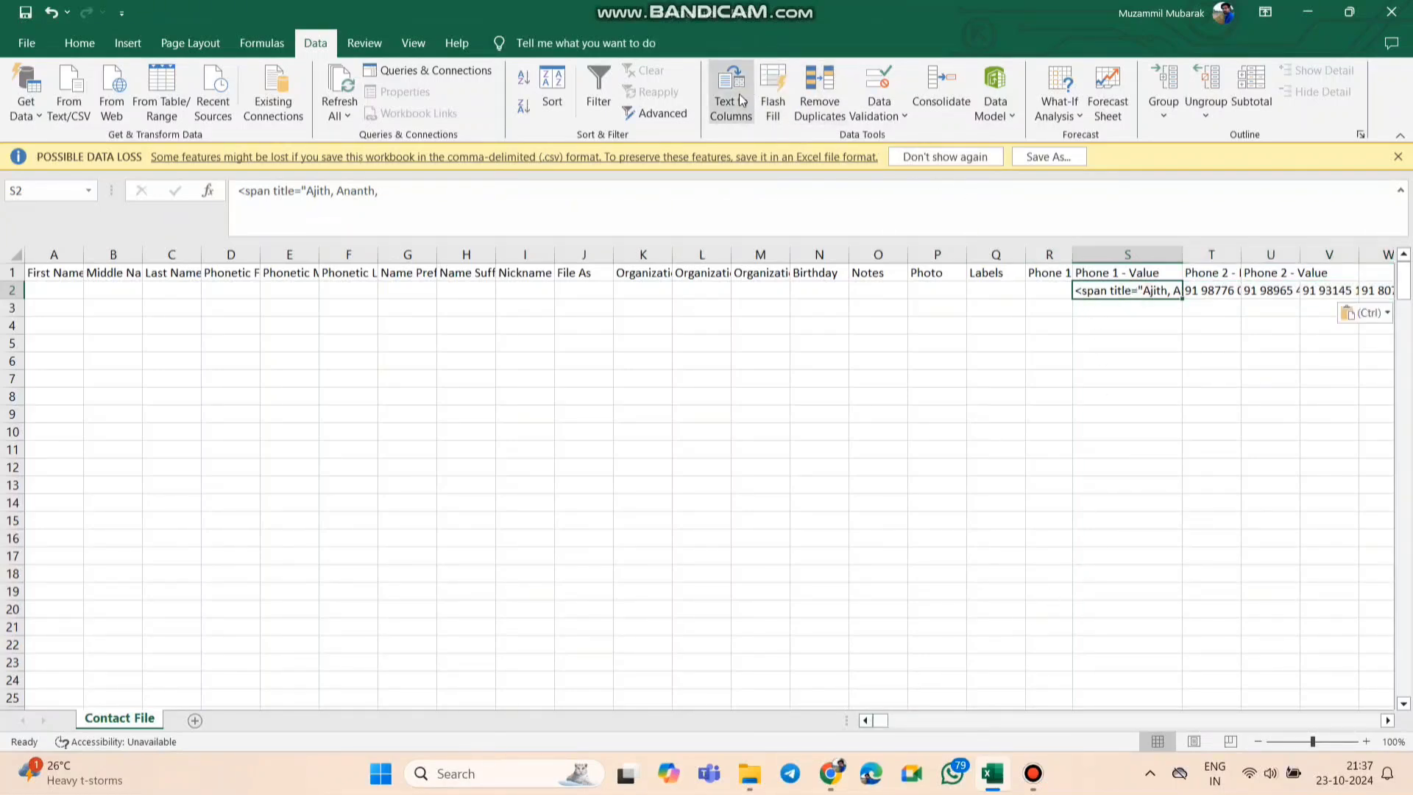
pyautogui.click(731, 92)
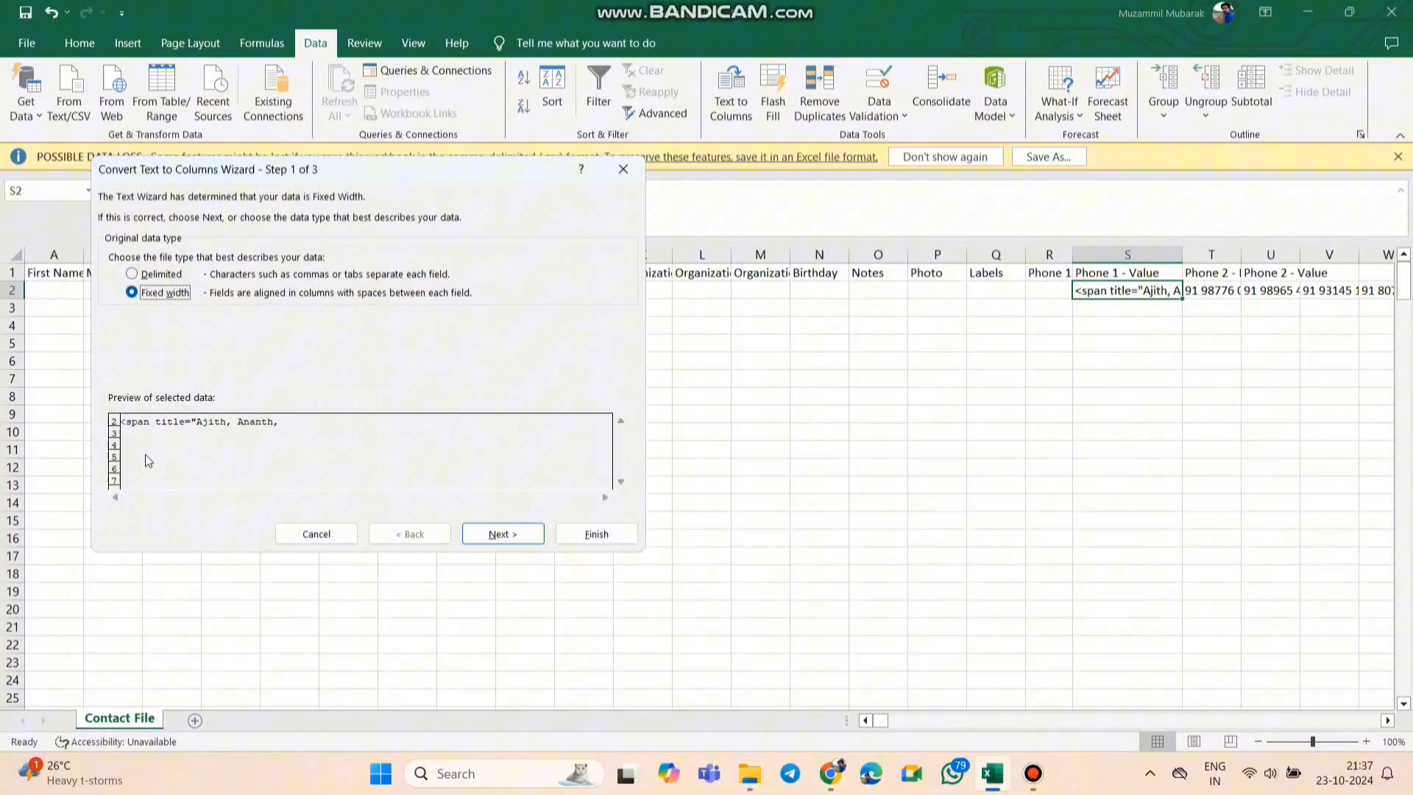
pyautogui.click(132, 274)
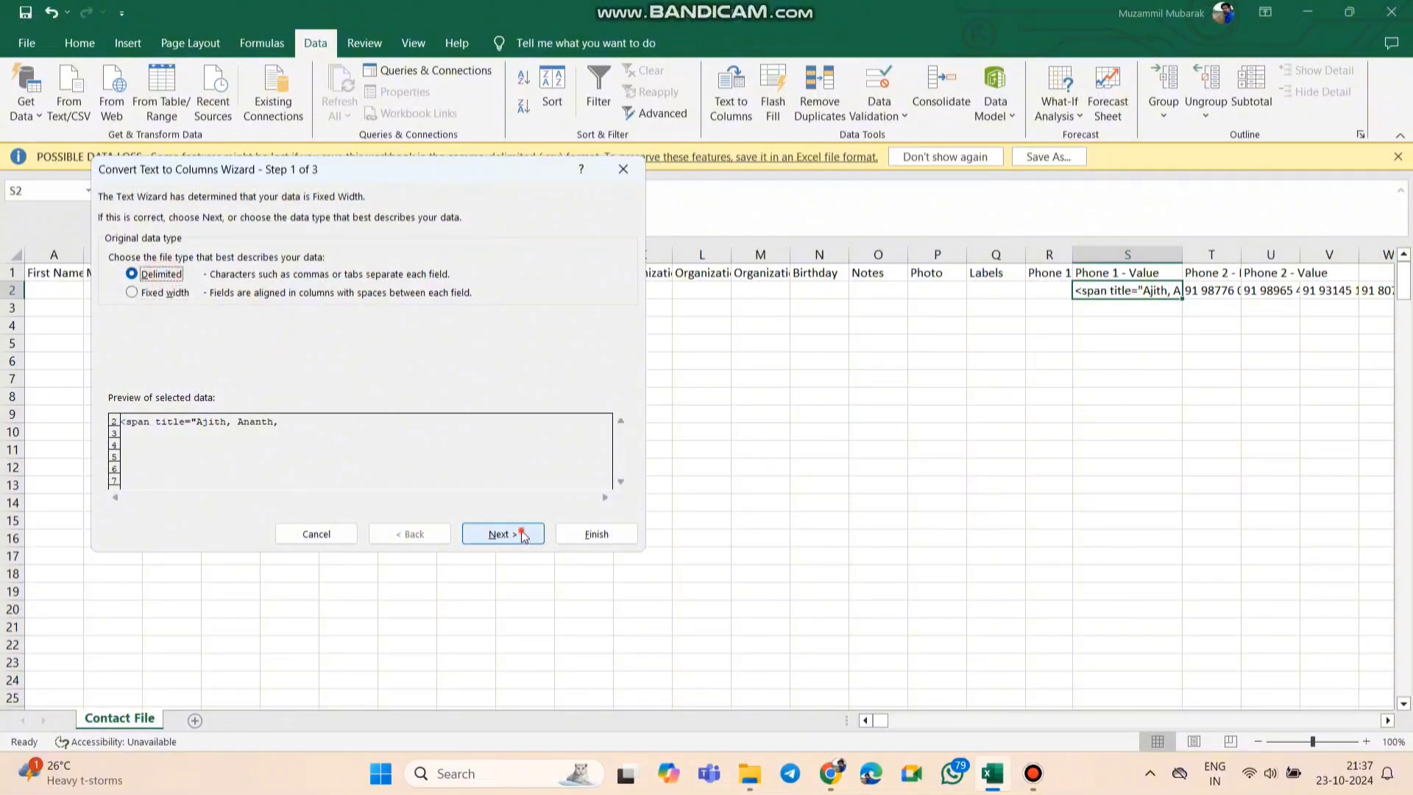
pyautogui.click(502, 534)
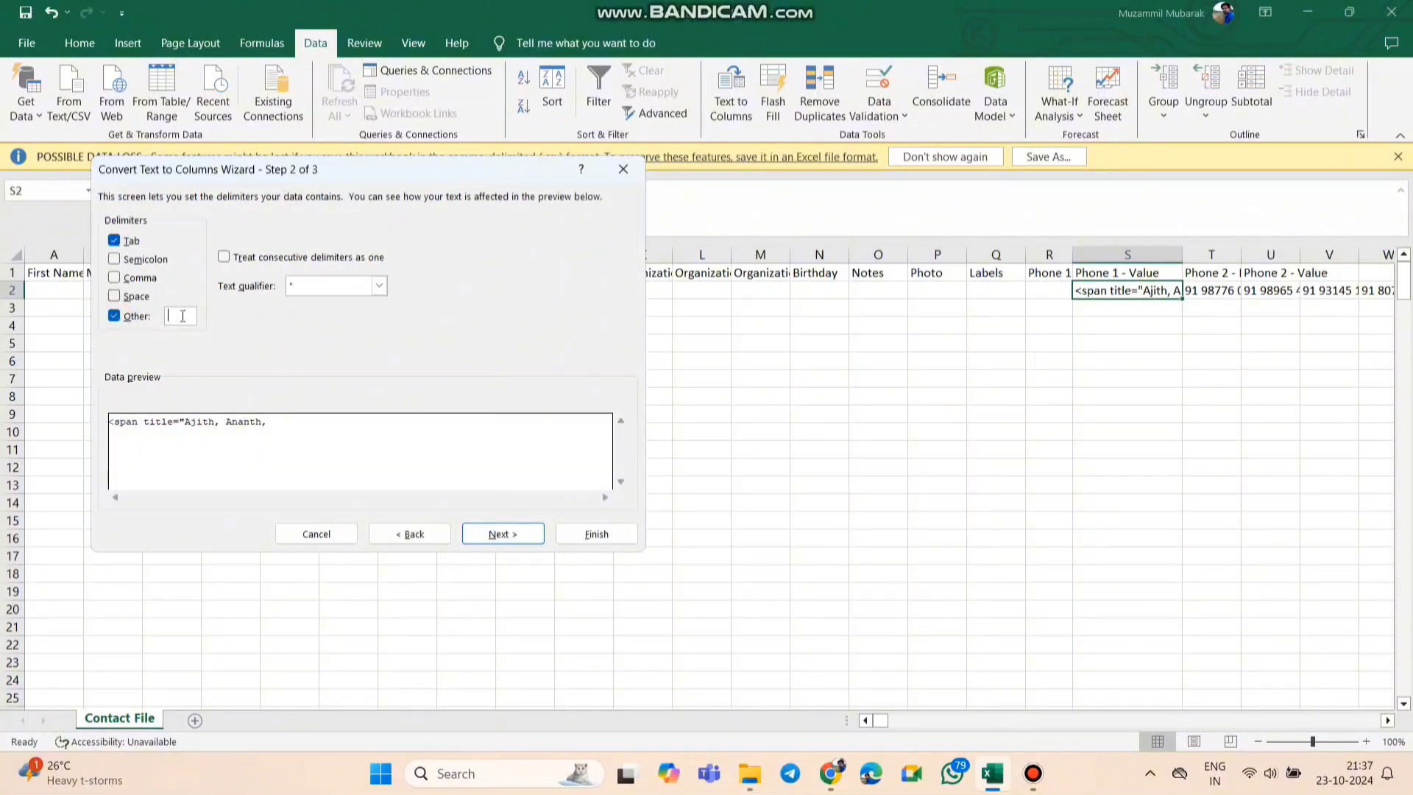
pyautogui.write('+')
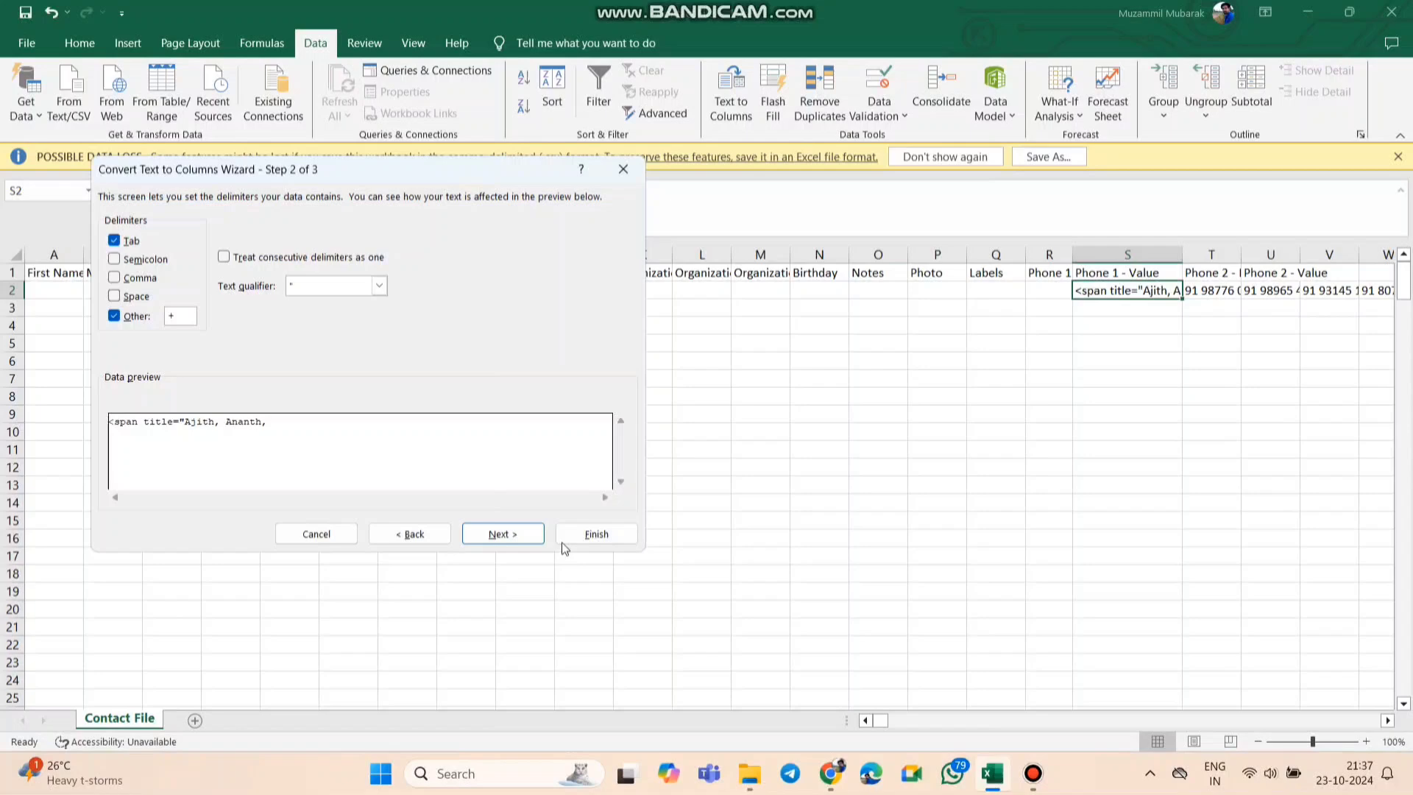
pyautogui.click(595, 534)
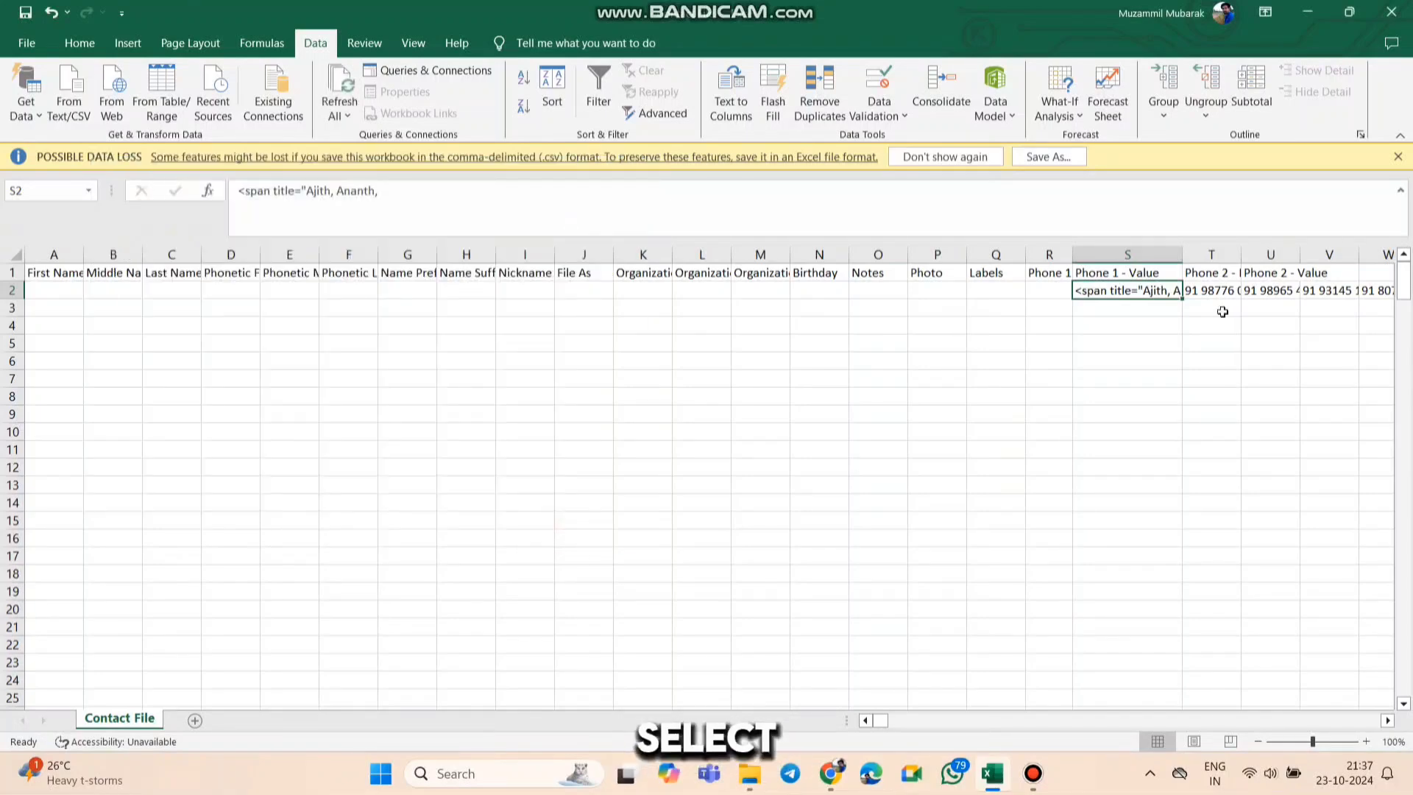
pyautogui.click(1329, 290)
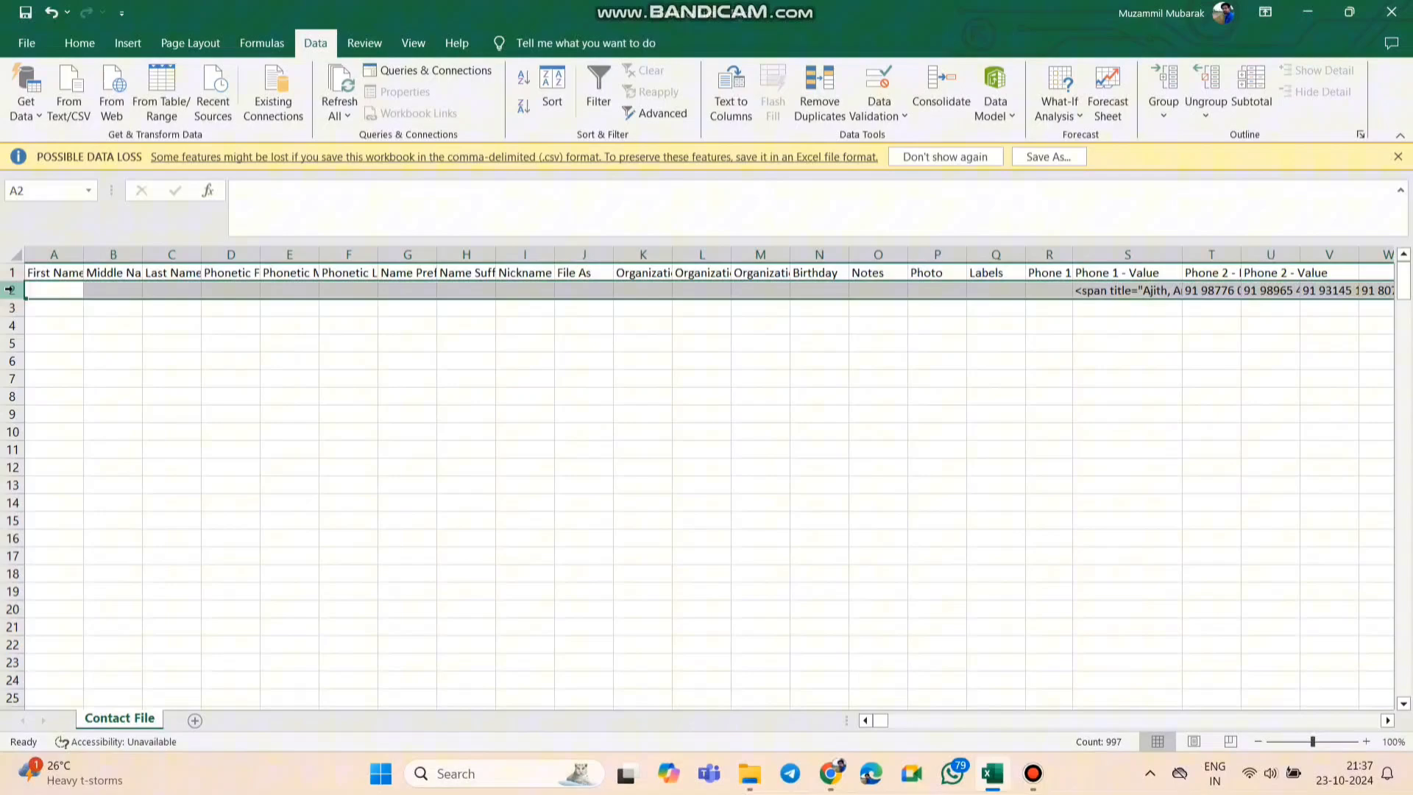
# - Paste the copied row at S4 with Transpose so numbers run down one column
pyautogui.click(1128, 326)
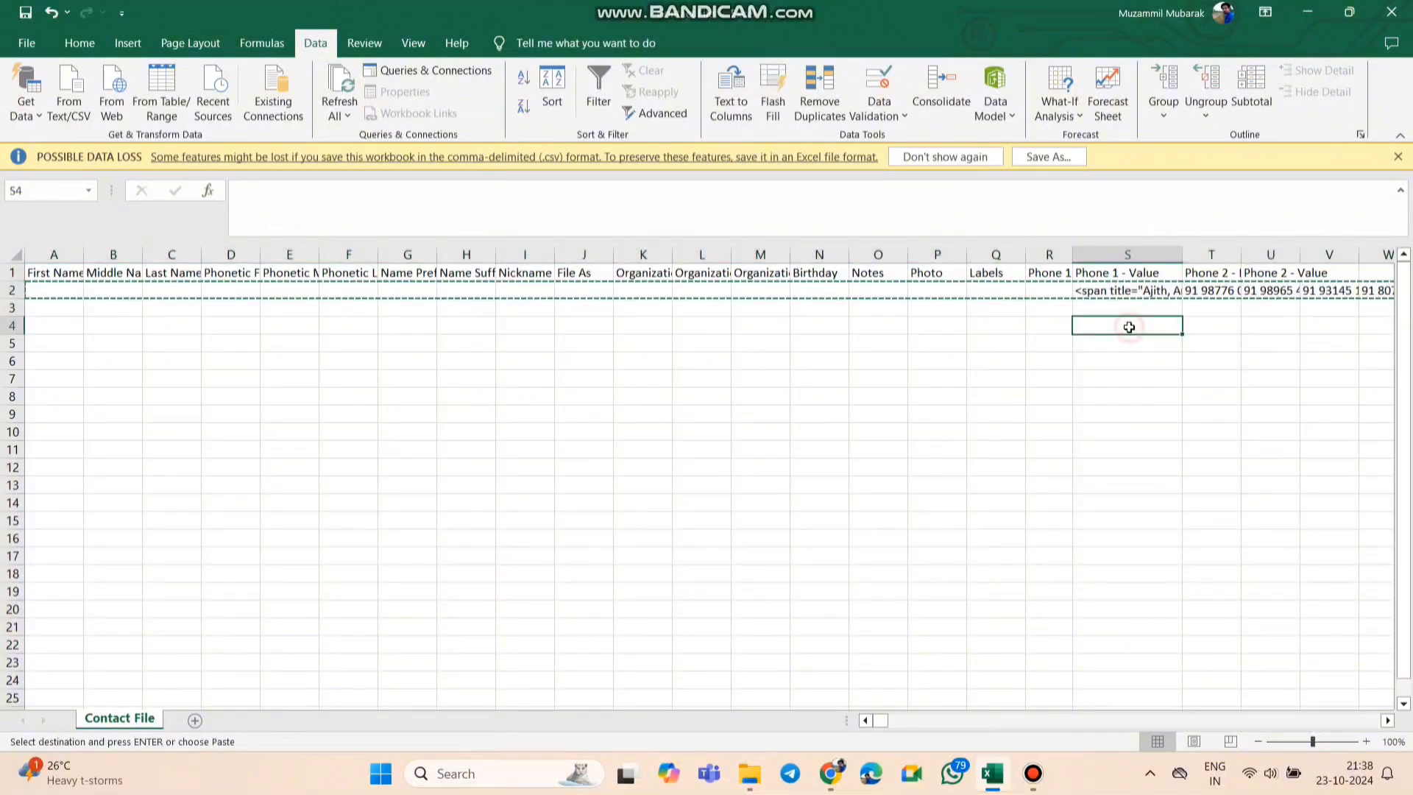
pyautogui.rightClick(1127, 326)
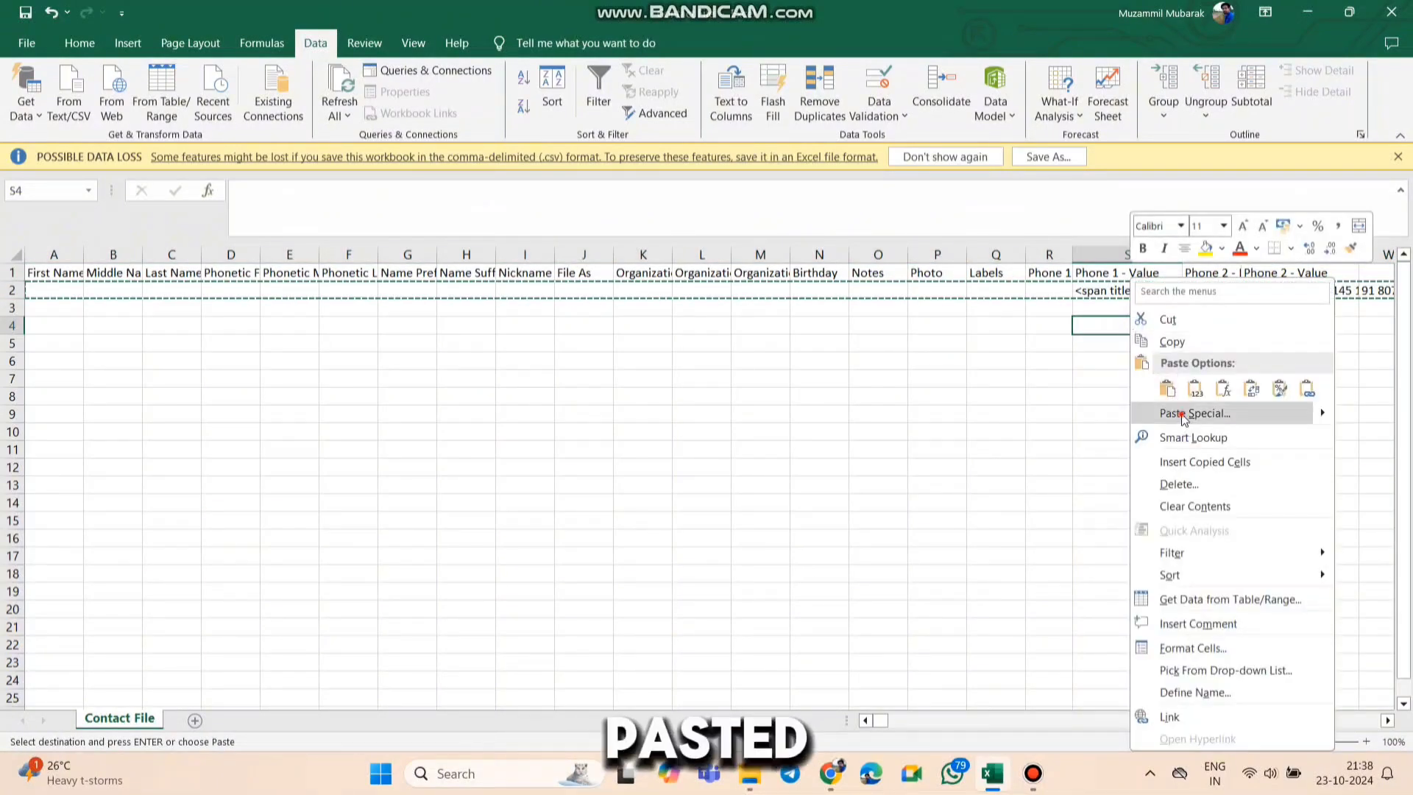
pyautogui.click(1192, 413)
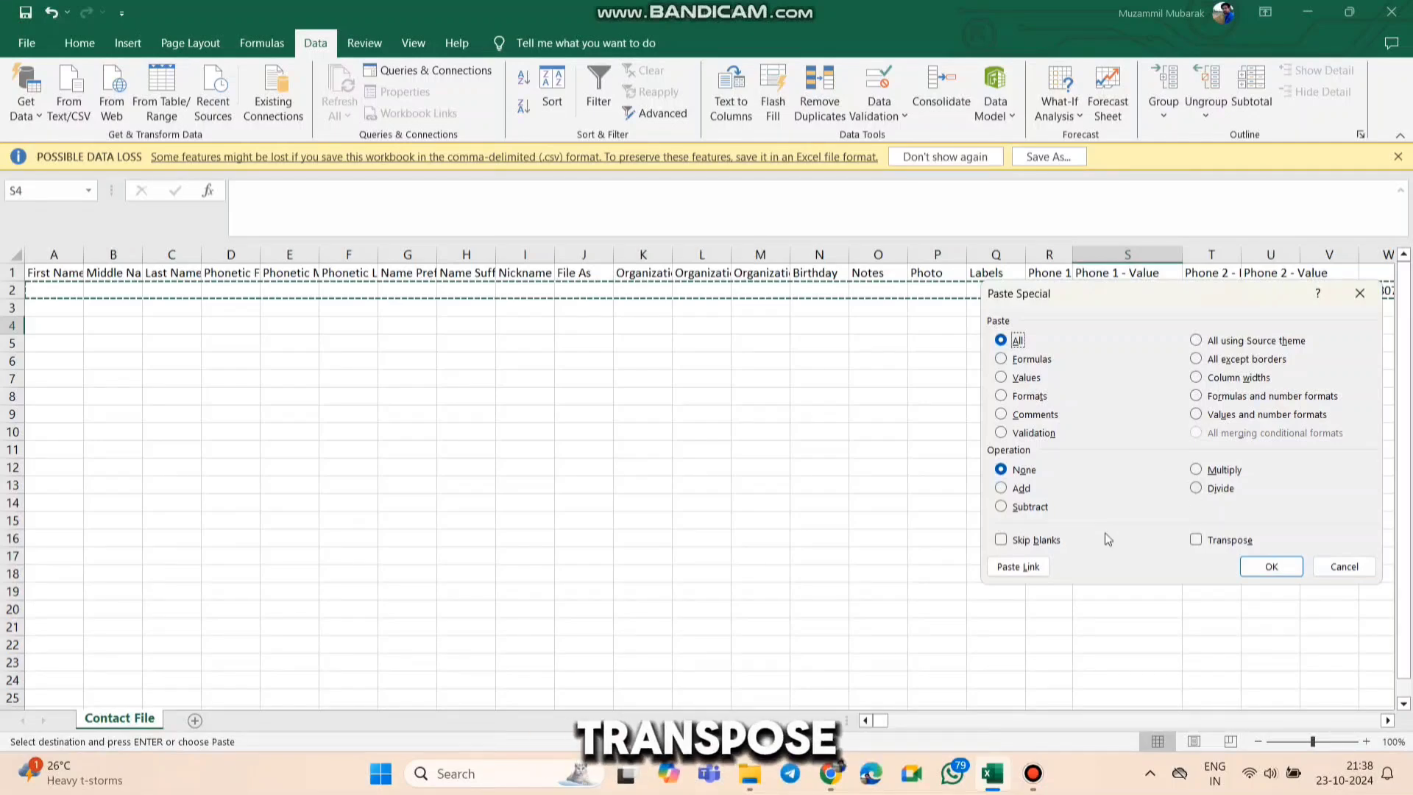
pyautogui.click(1271, 566)
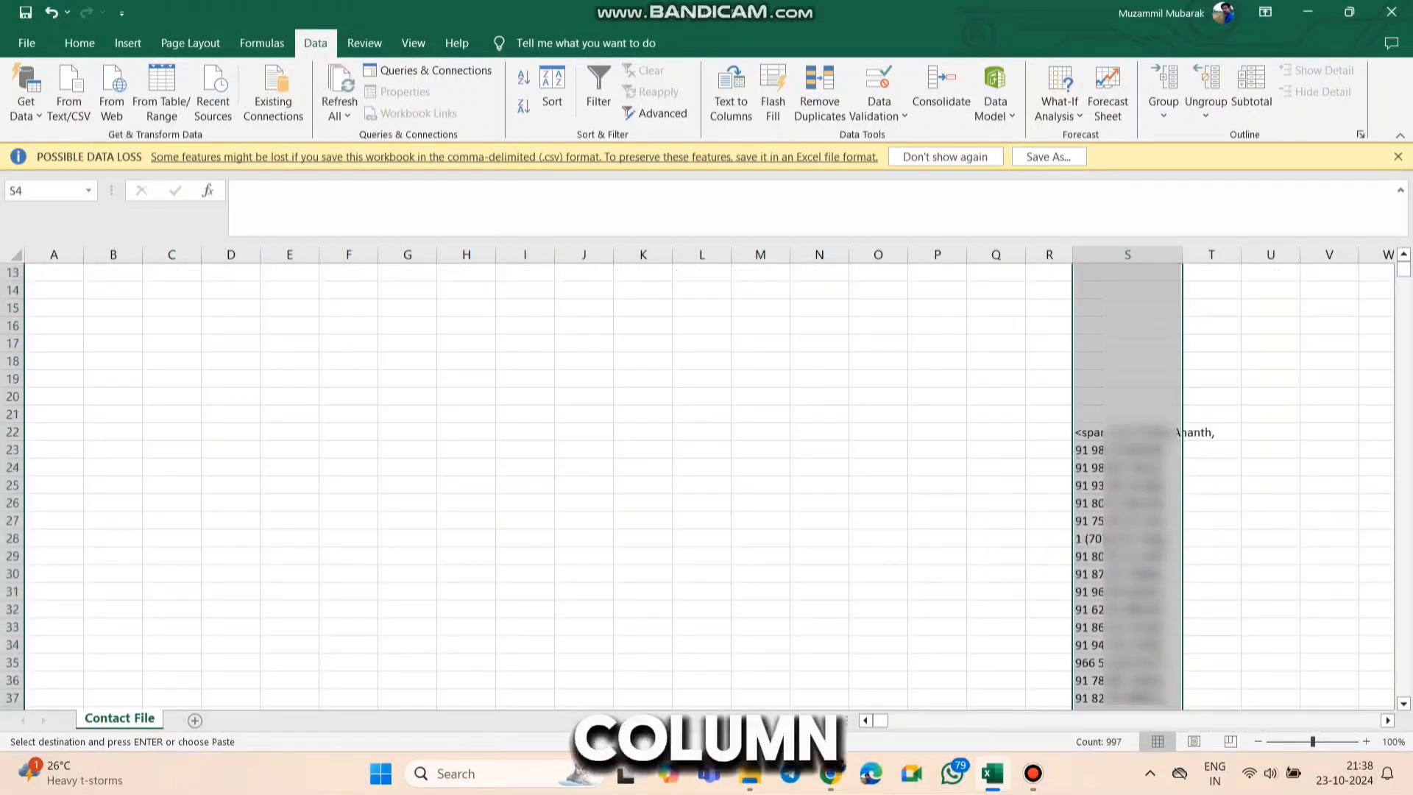
pyautogui.scroll(-3)
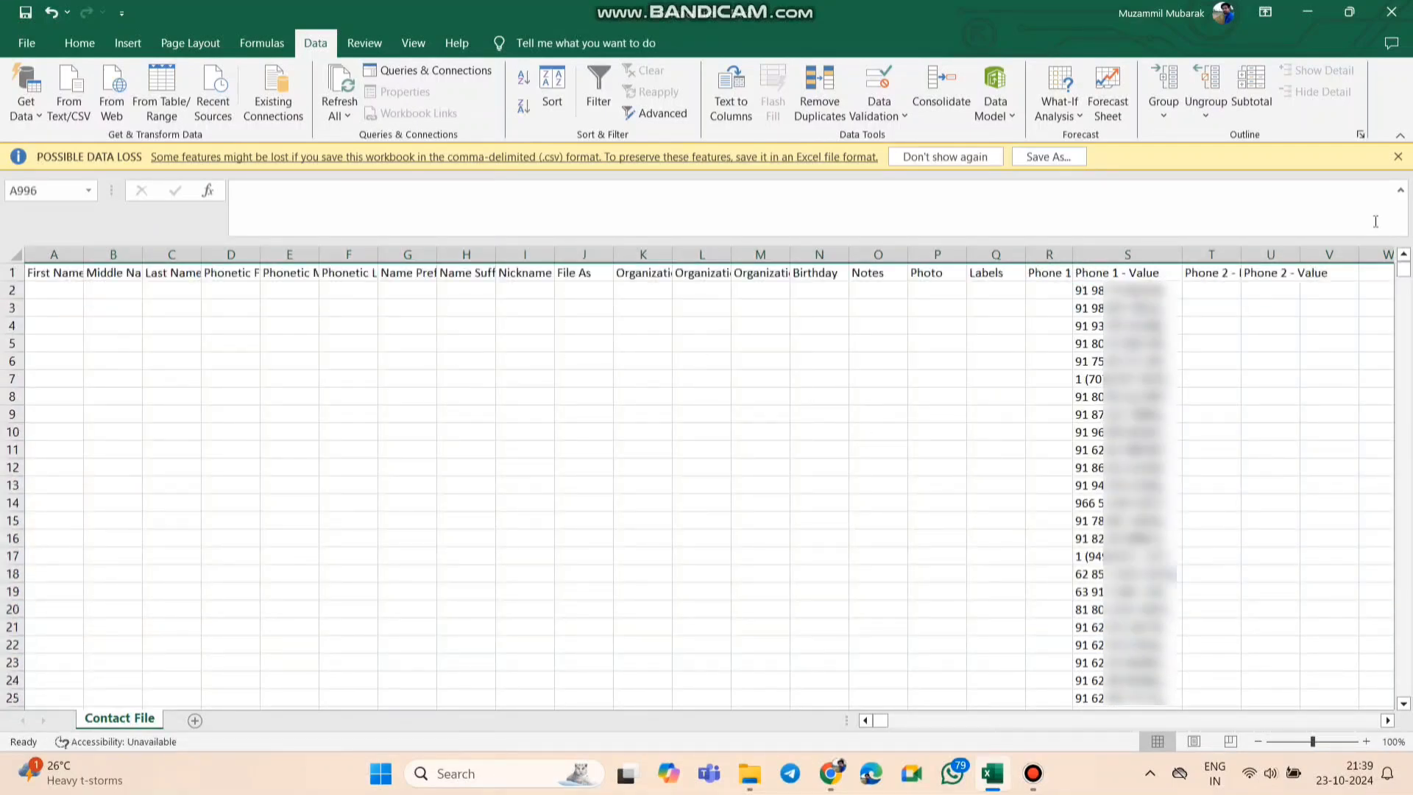
# - Enter CC as First Name and fill Middle Name with 1 using Copy Cells
pyautogui.click(53, 289)
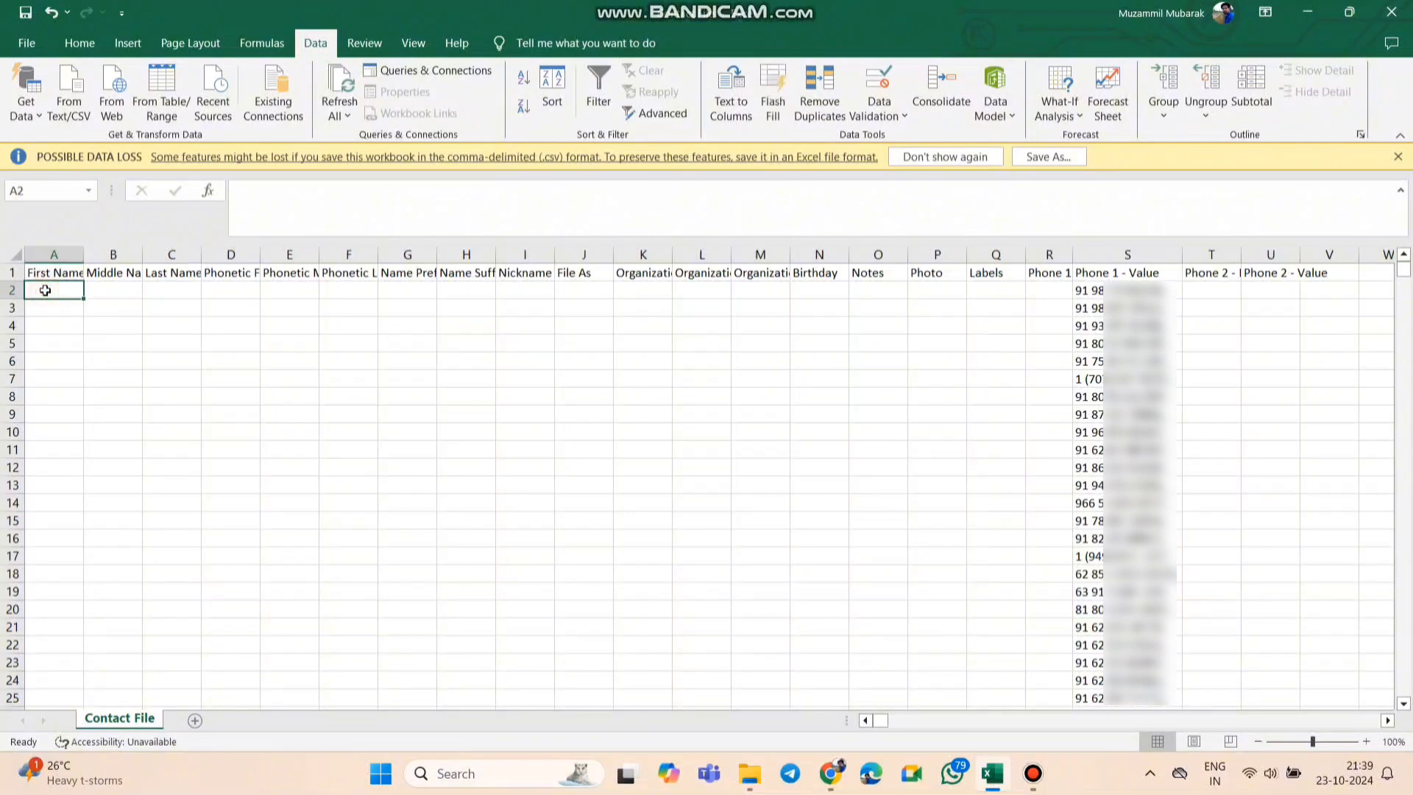
pyautogui.write('CC')
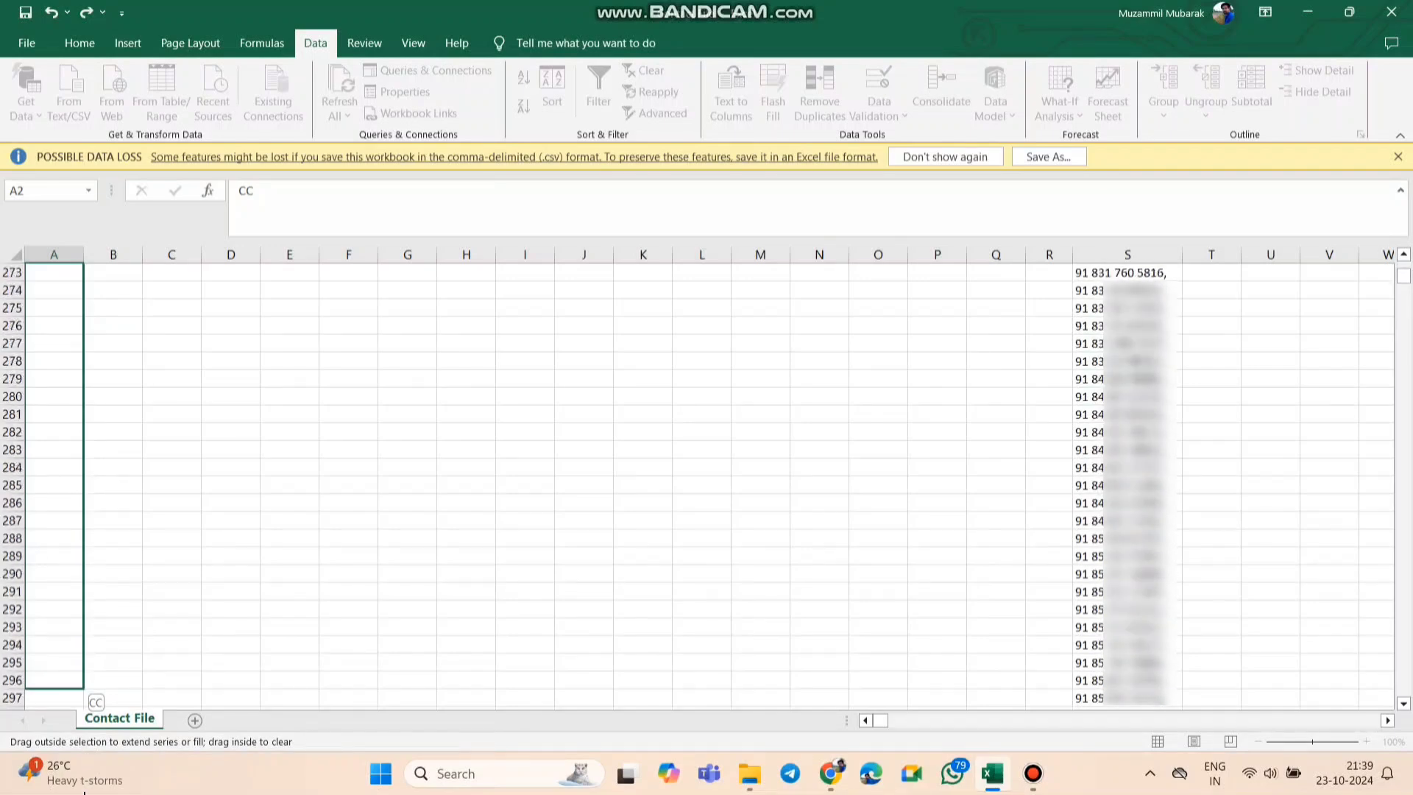
pyautogui.scroll(-3)
pyautogui.write('1')
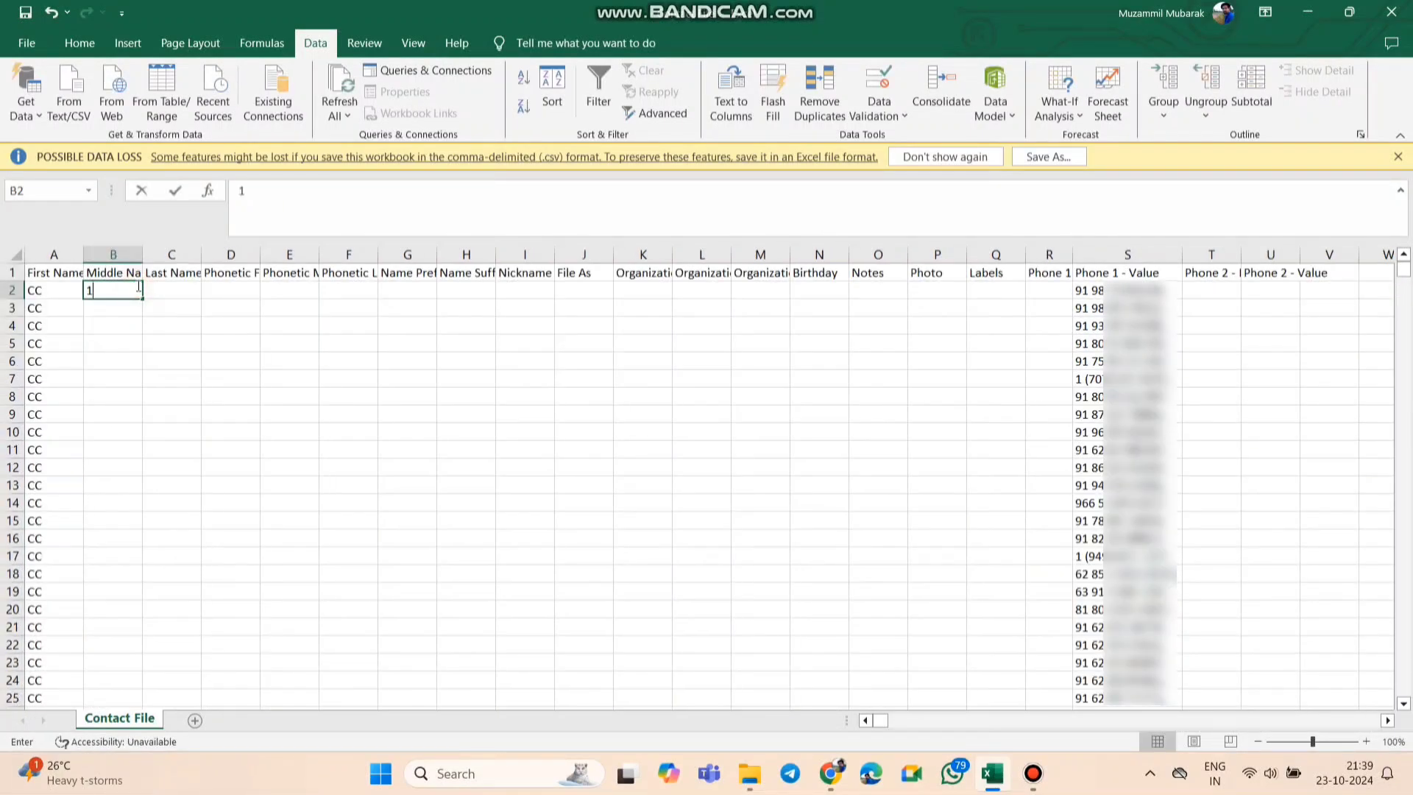
pyautogui.moveTo(113, 289); pyautogui.dragTo(113, 521)
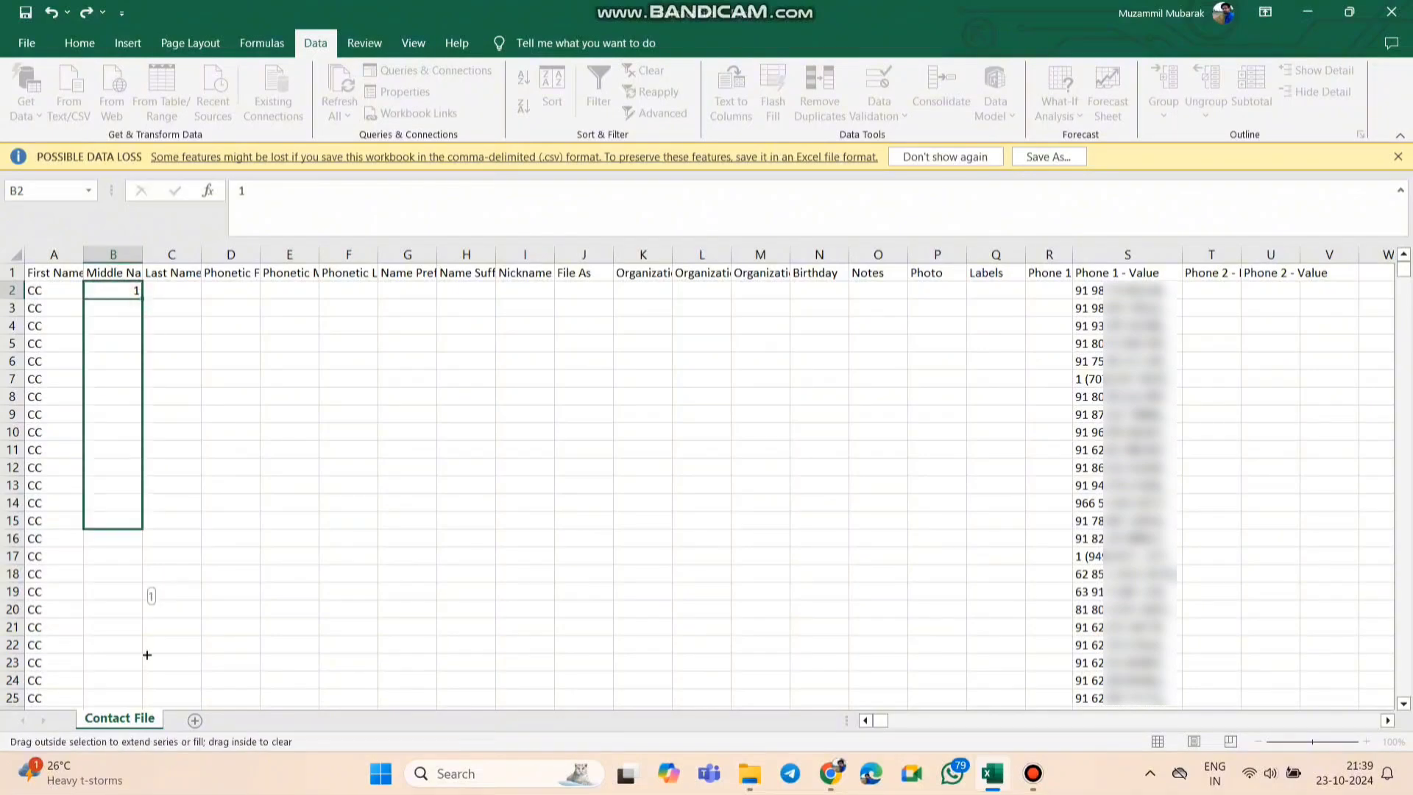
pyautogui.scroll(-3)
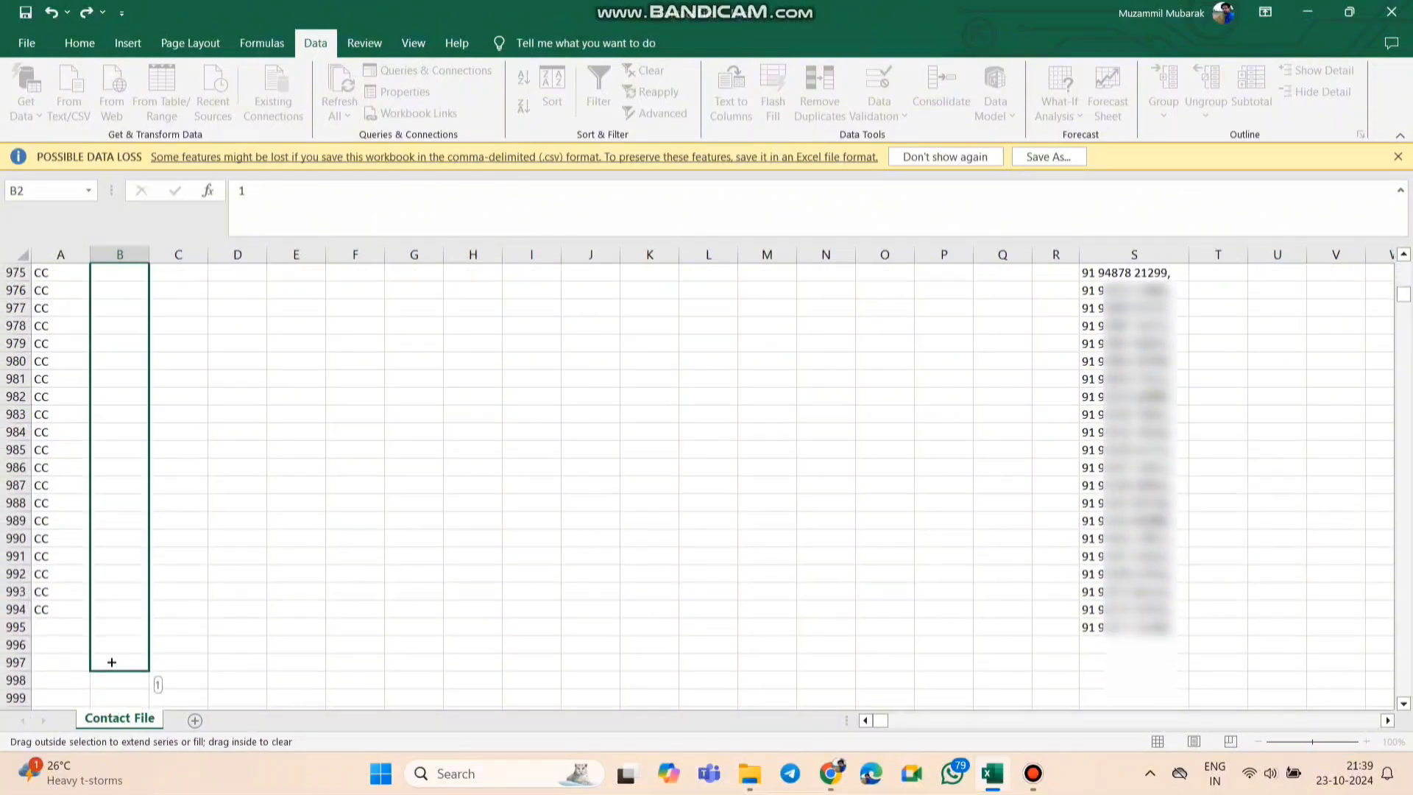
pyautogui.click(164, 628)
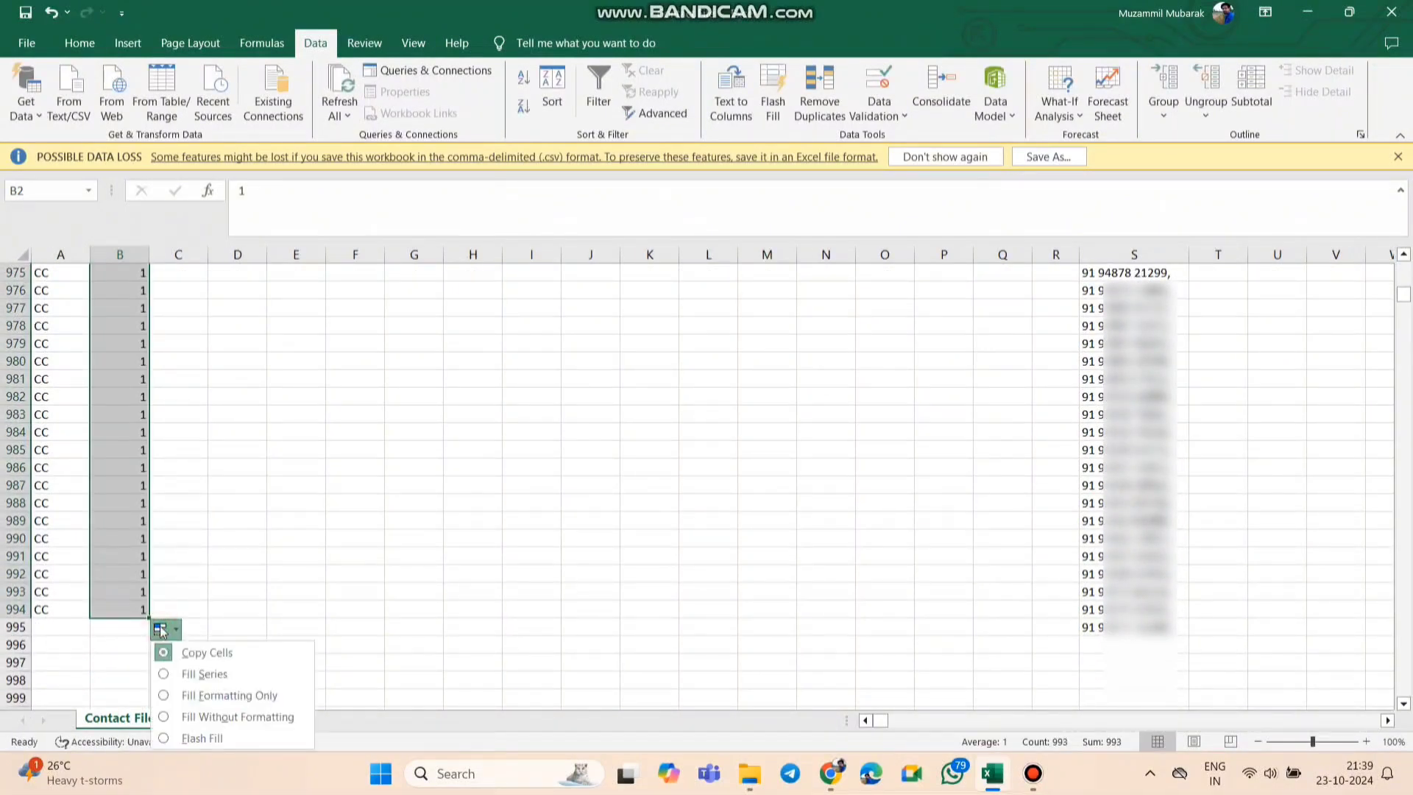
pyautogui.click(169, 667)
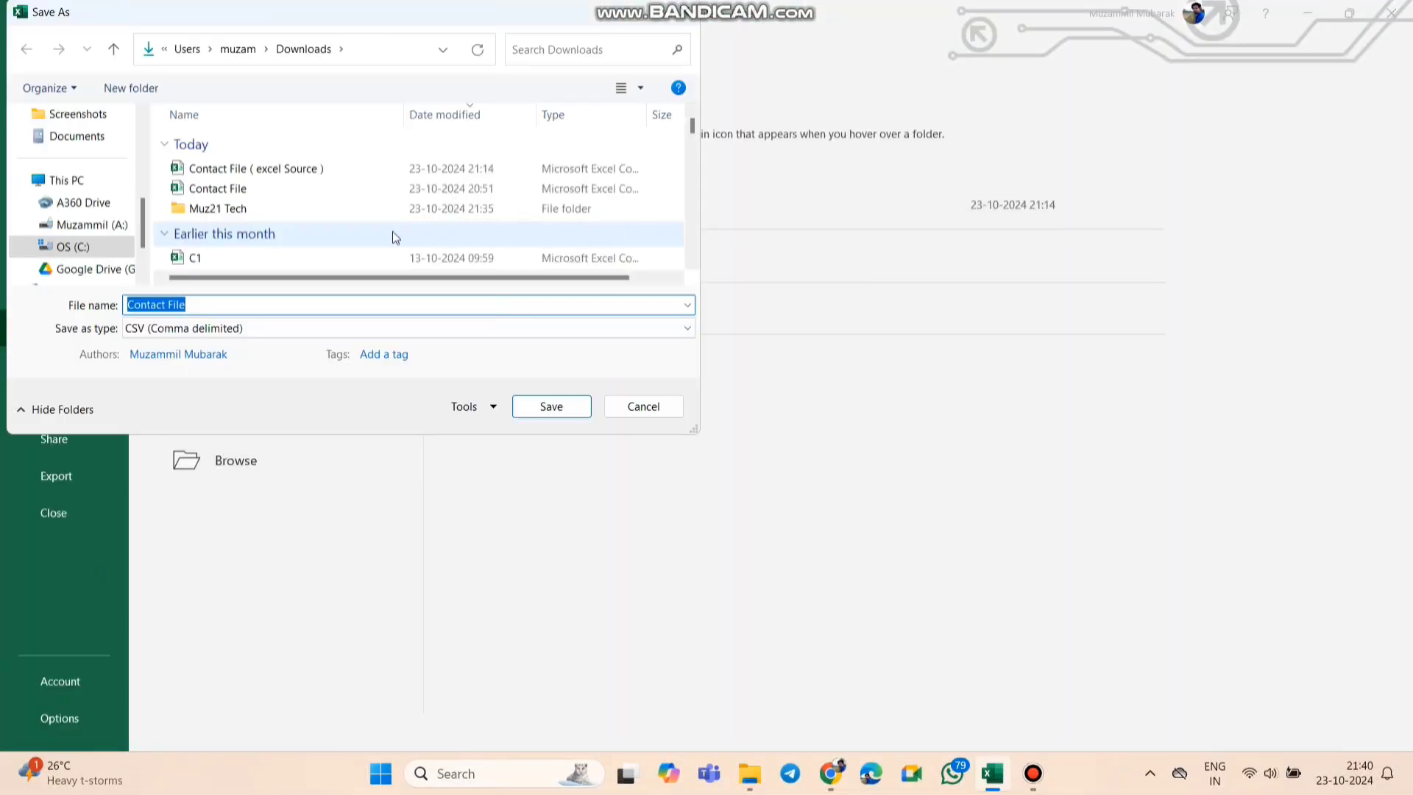
# - Save the contact sheet to Downloads as a CSV (Comma delimited) file
pyautogui.click(406, 329)
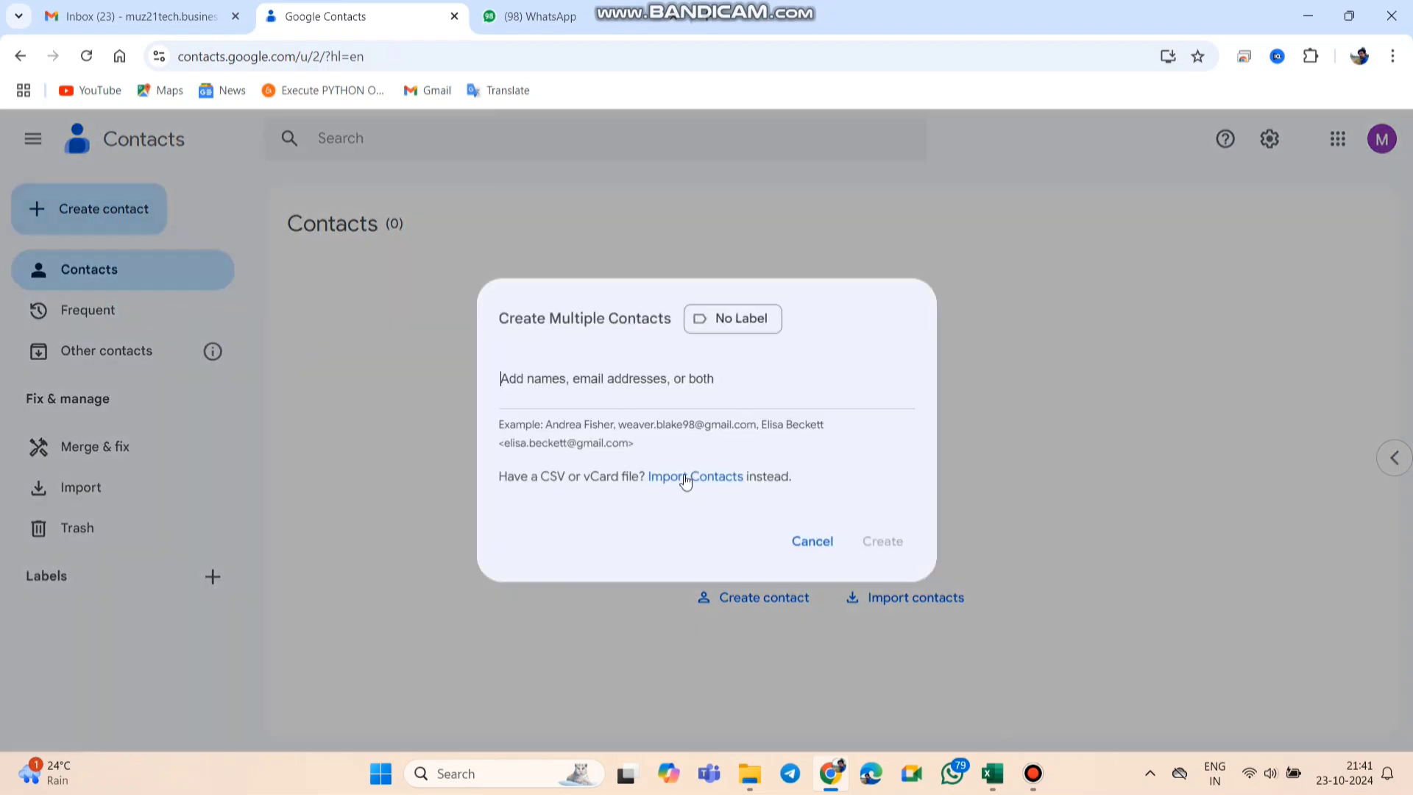
# - Choose Contact File Test from Downloads and import it, adding 994 contacts
pyautogui.click(694, 476)
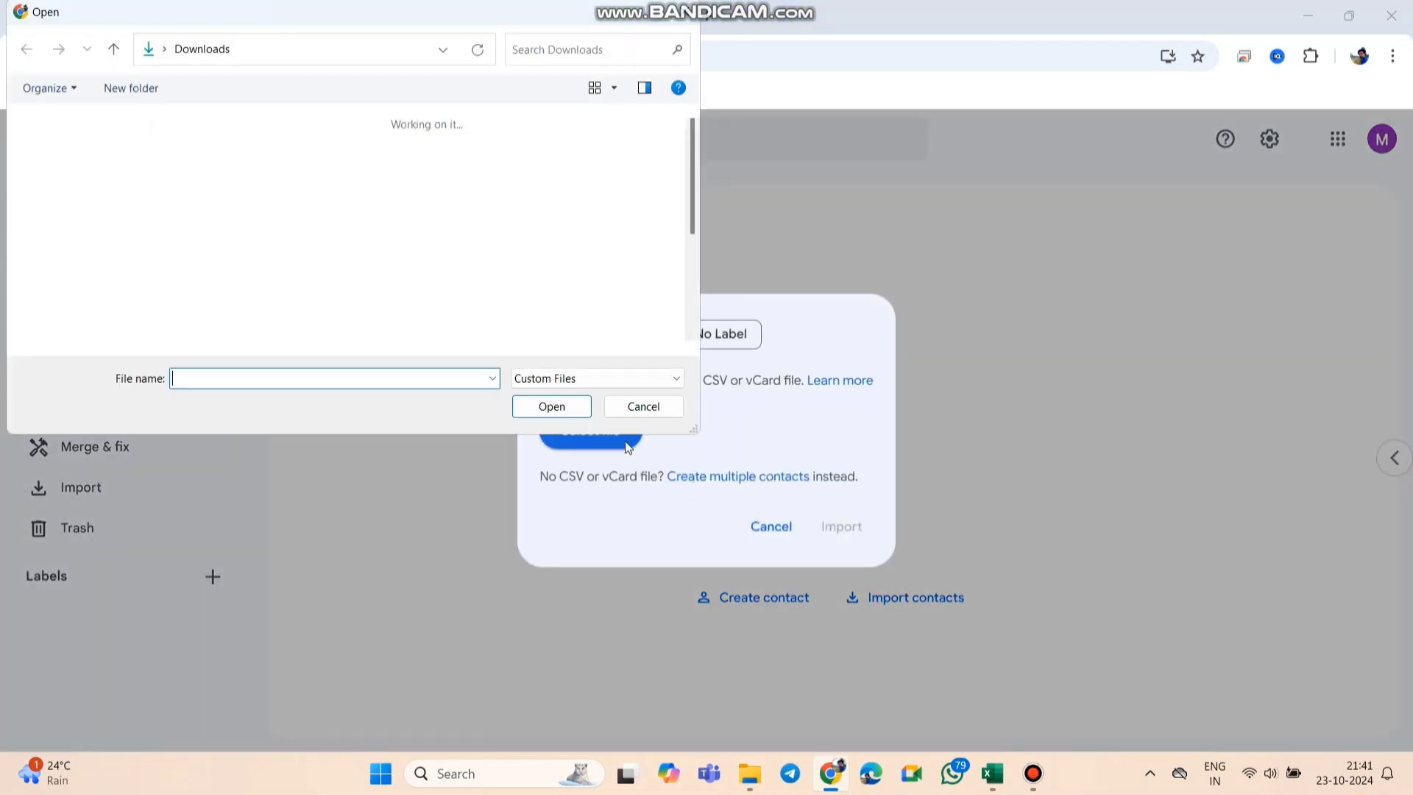
pyautogui.click(201, 162)
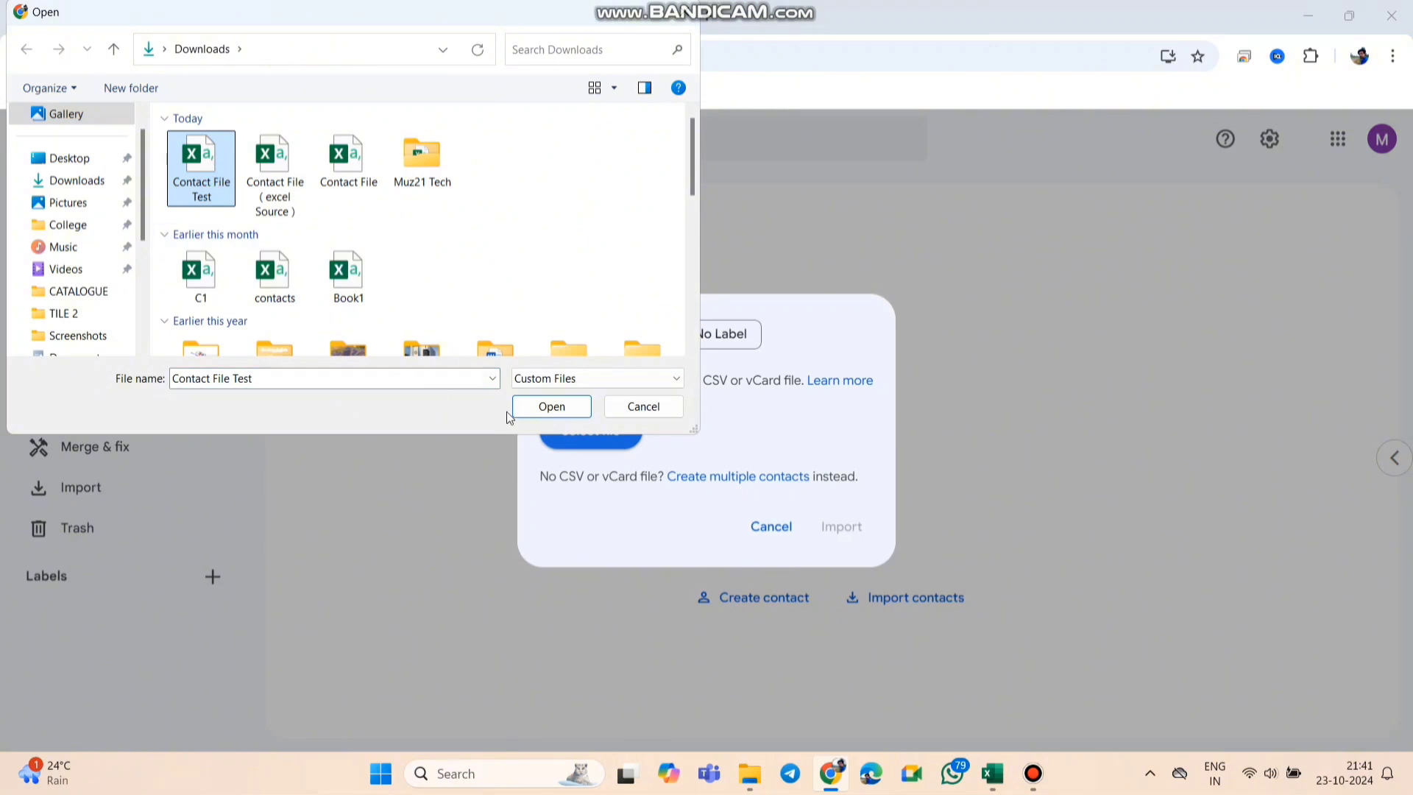
pyautogui.click(551, 406)
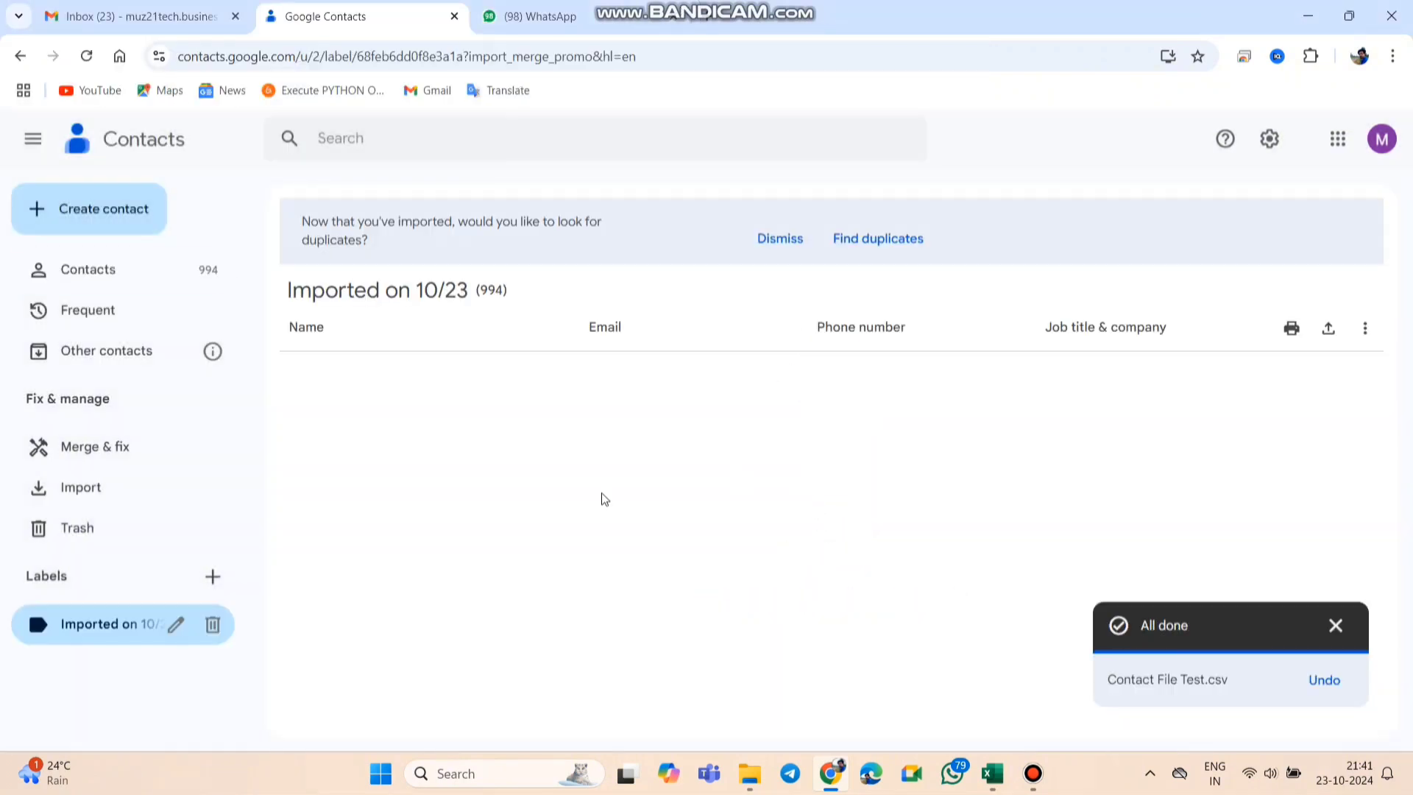